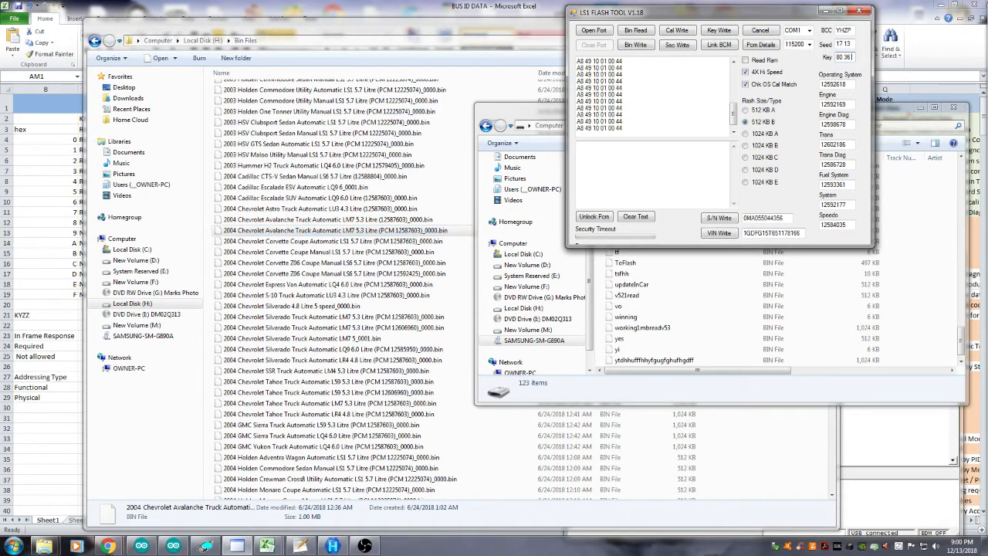
# Load the 2004 Avalanche LM7 5.3L bin into Hex Workshop from Explorer's context menu
pyautogui.rightClick(332, 230)
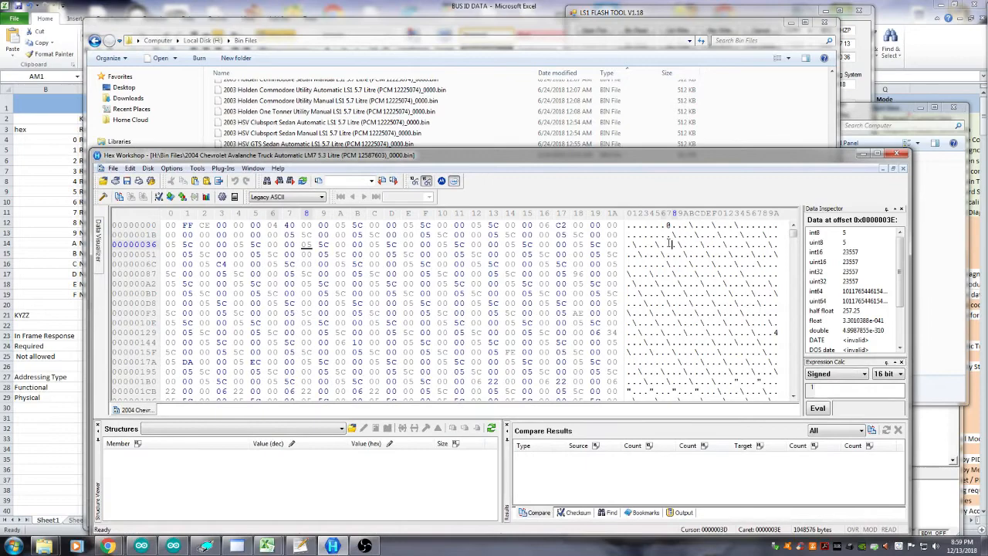
pyautogui.scroll(-3)
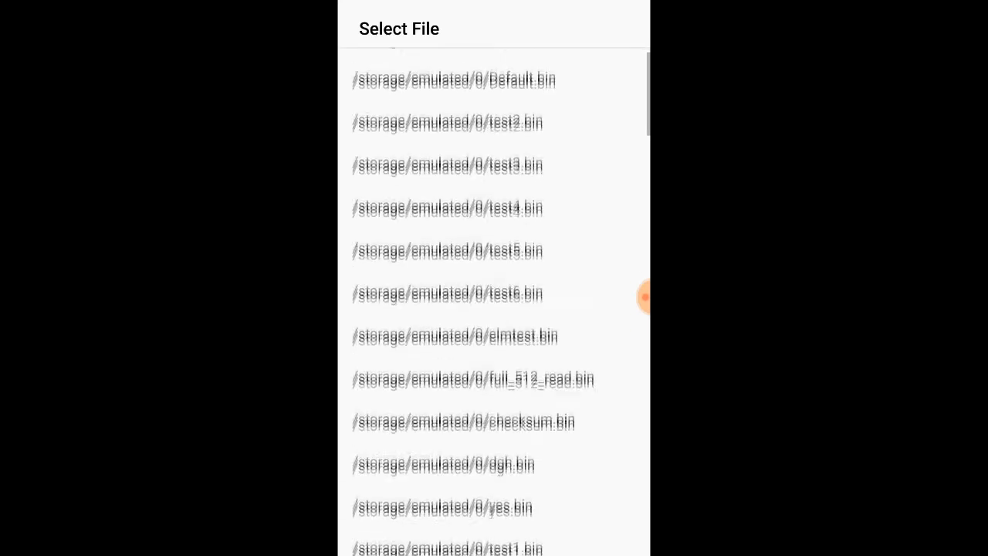
# Select the 2004 Chevrolet Avalanche bin from the file list and accept it for a full flash
pyautogui.scroll(-3)
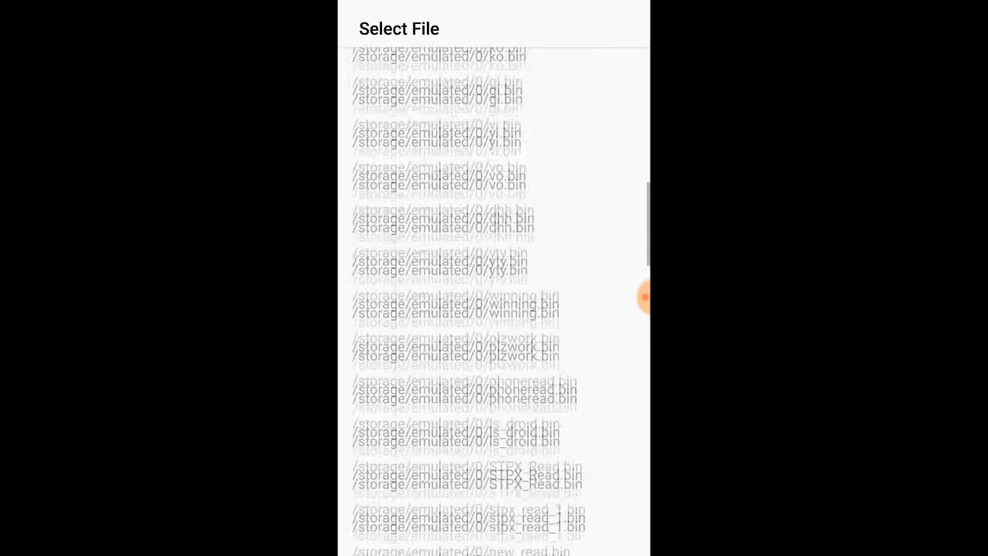
pyautogui.scroll(-3)
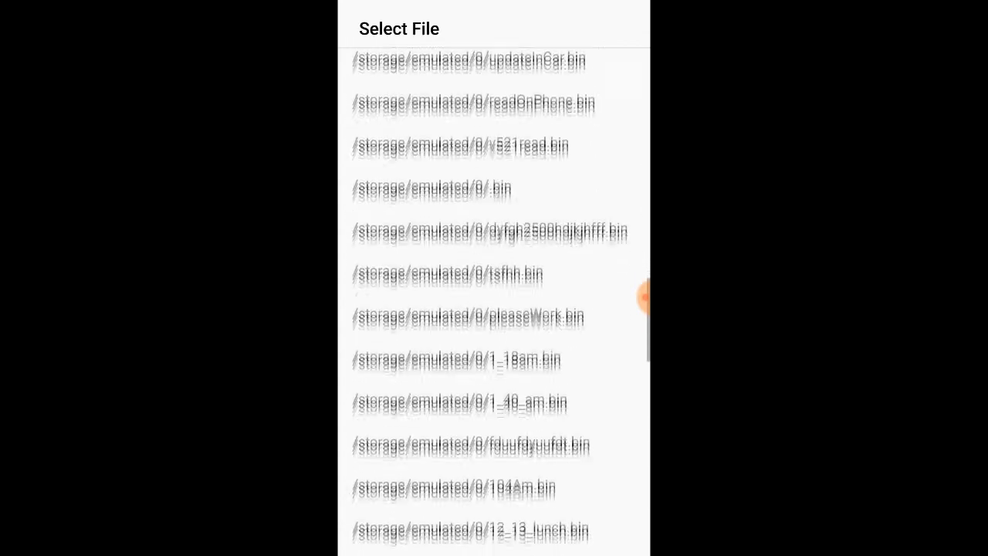
pyautogui.scroll(-3)
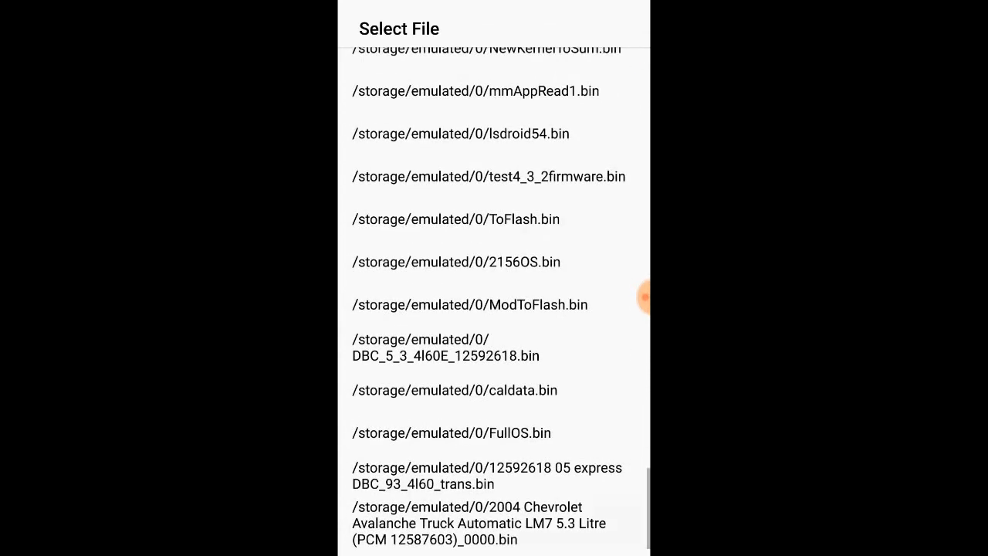
pyautogui.click(479, 522)
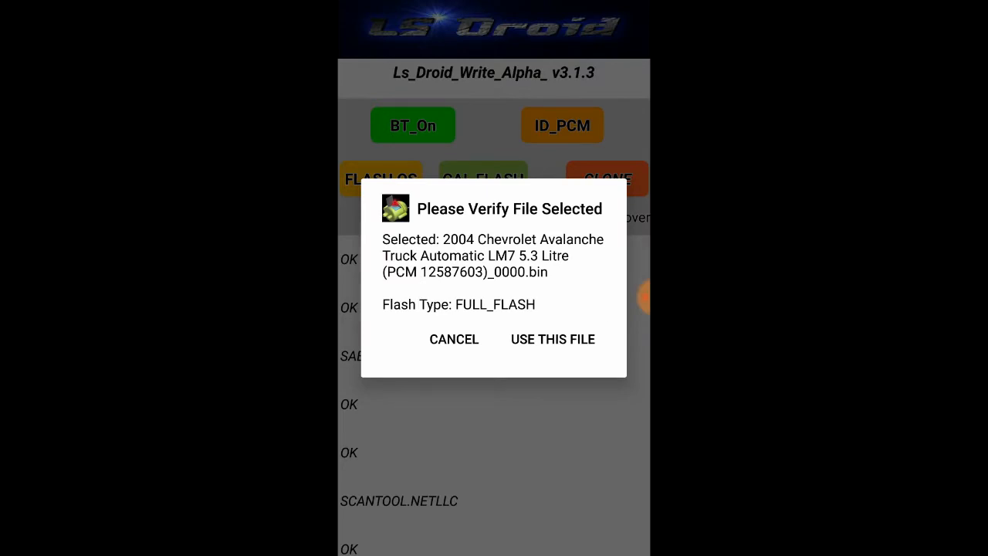
pyautogui.click(553, 339)
pyautogui.write('full_flash')
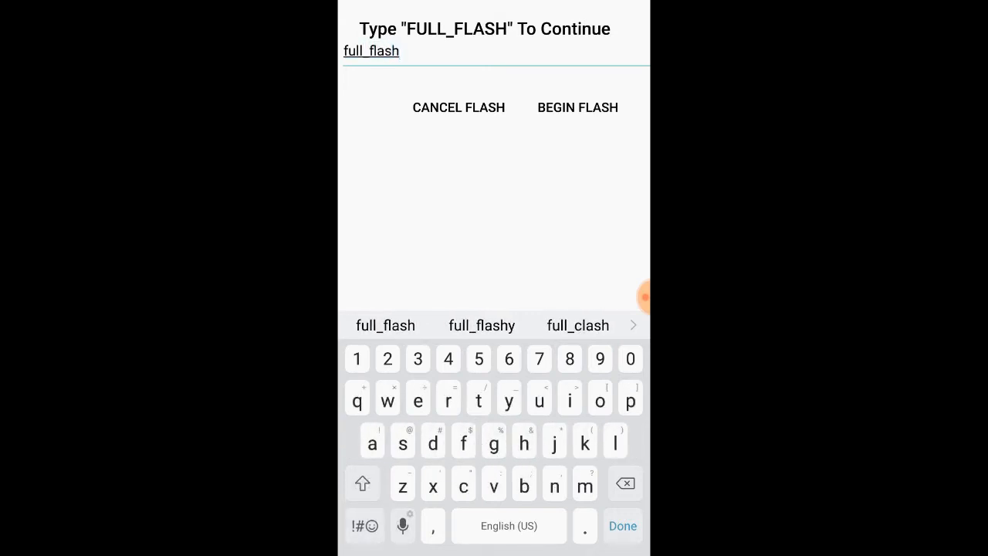
# Begin the full flash and acknowledge the warning so data parts start sending to the PCM
pyautogui.click(577, 108)
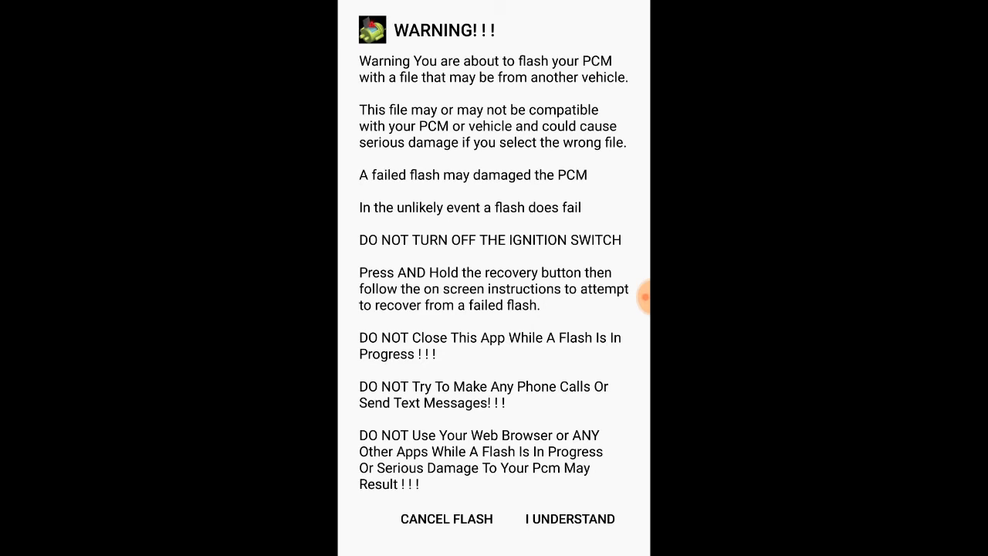
pyautogui.click(569, 518)
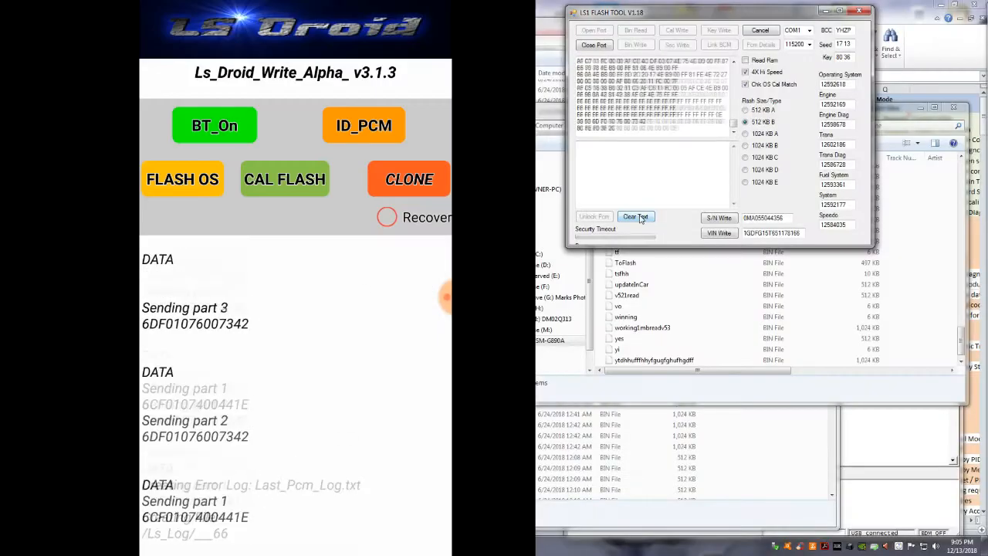
# Let the full flash run to completion before moving to the PC with LS1 Flash Tool
pyautogui.click(410, 179)
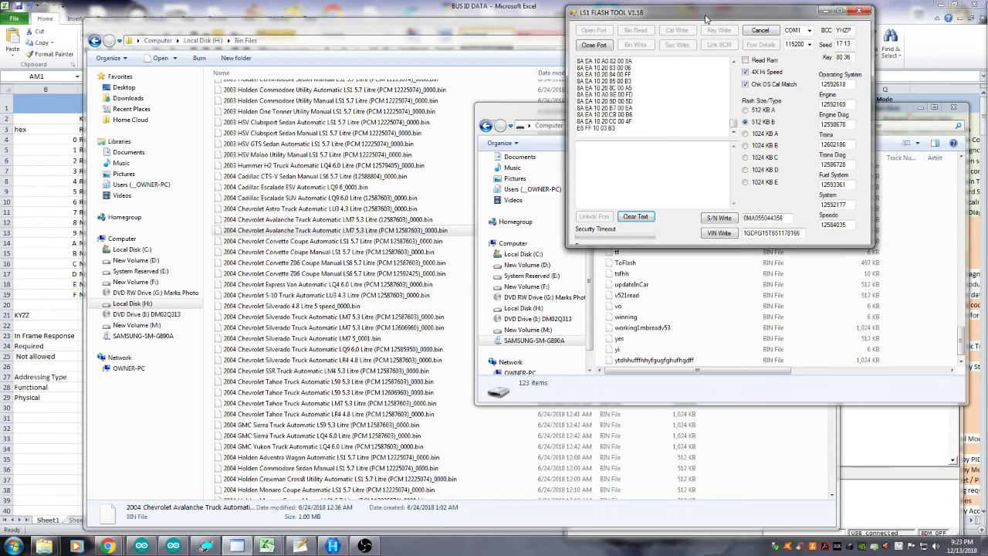
# Close the port, read the PCM details, and reconnect to compare IDs against the Avalanche bin
pyautogui.click(593, 43)
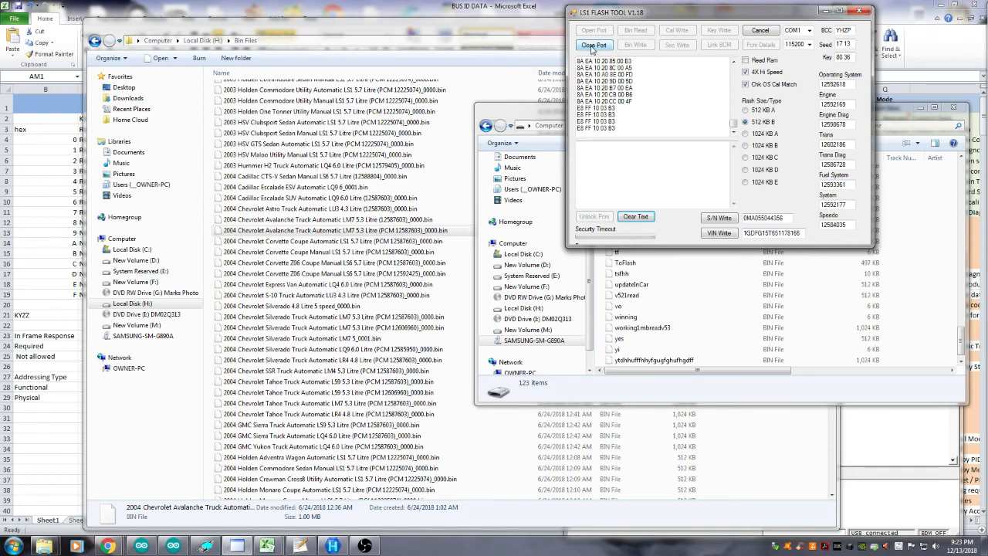
pyautogui.click(595, 31)
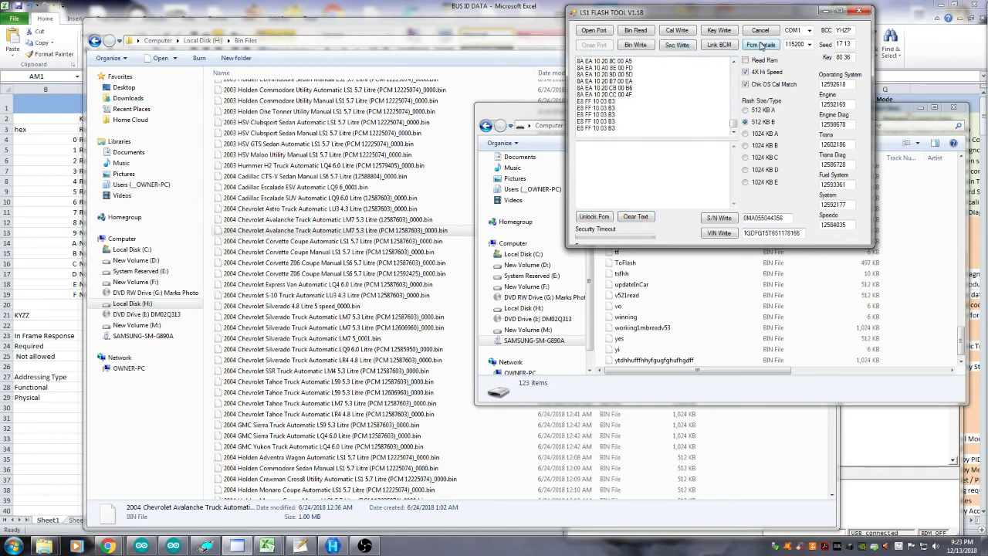
pyautogui.click(760, 43)
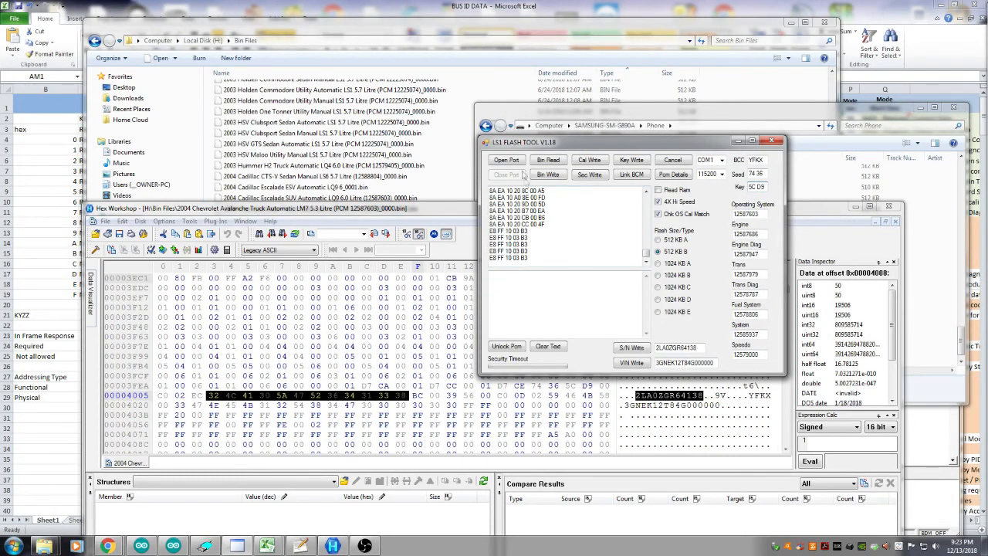
pyautogui.click(506, 159)
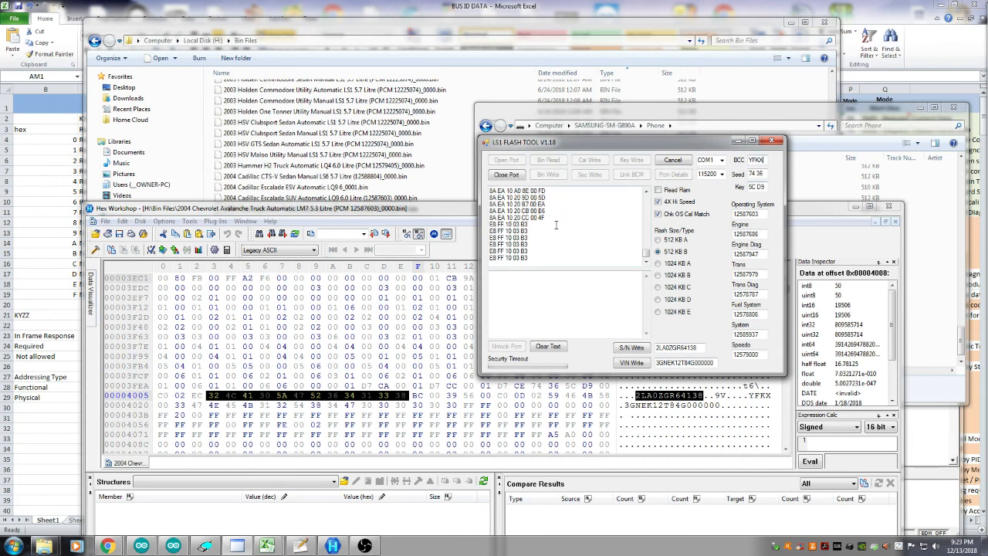